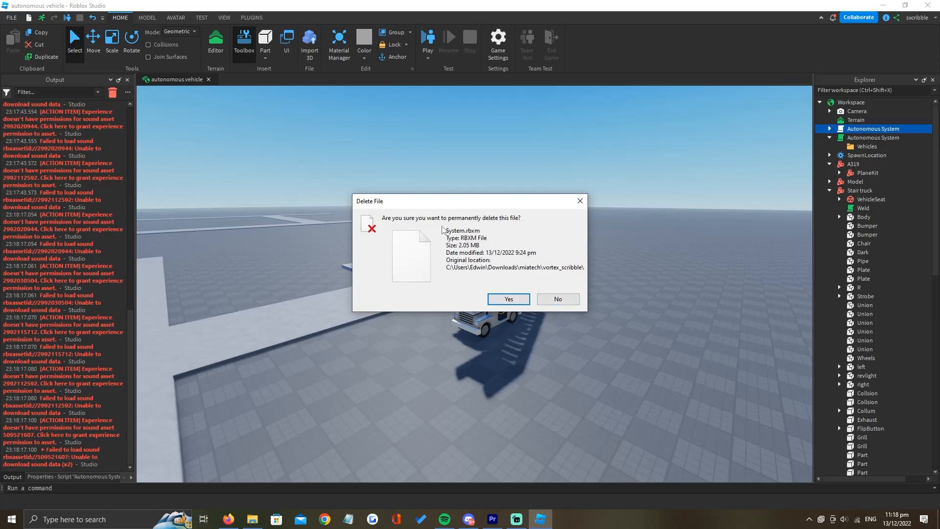
- Confirm deleting the downloaded model and move Autonomous System into ServerScriptService
left_click(507, 299)
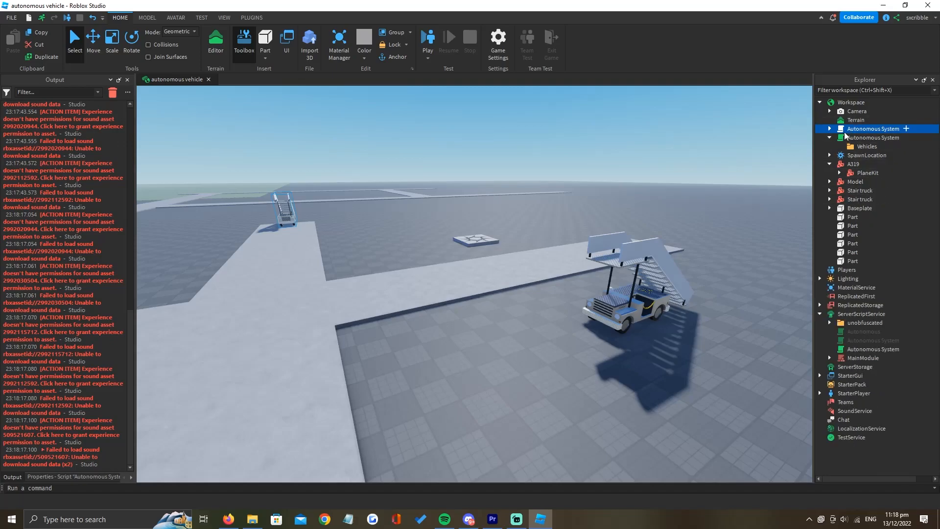
left_click(828, 128)
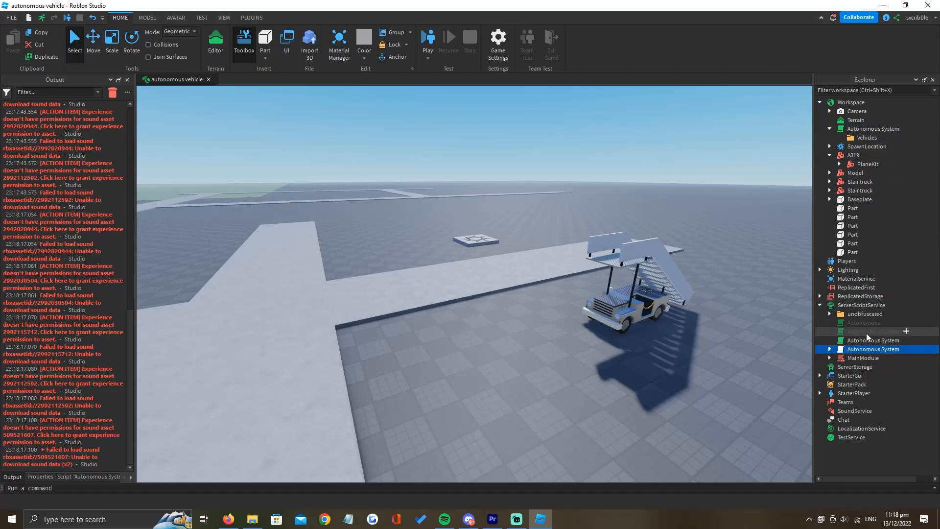
left_click(830, 349)
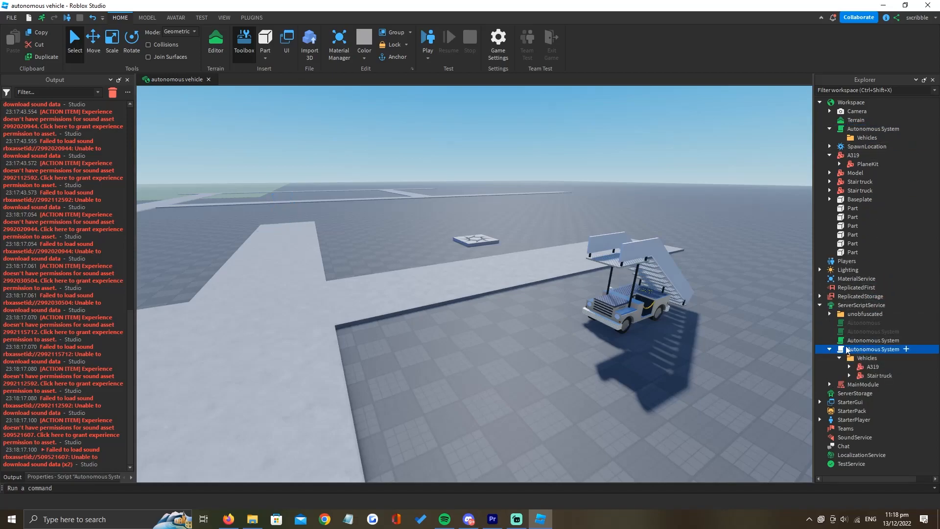
left_click(873, 366)
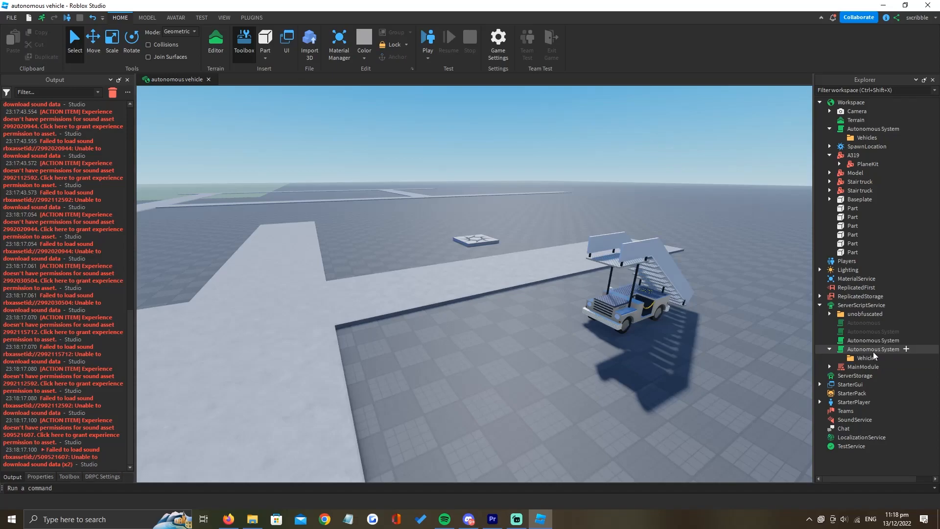
- Open the Autonomous System script's code and select its groupID setting
left_click(873, 349)
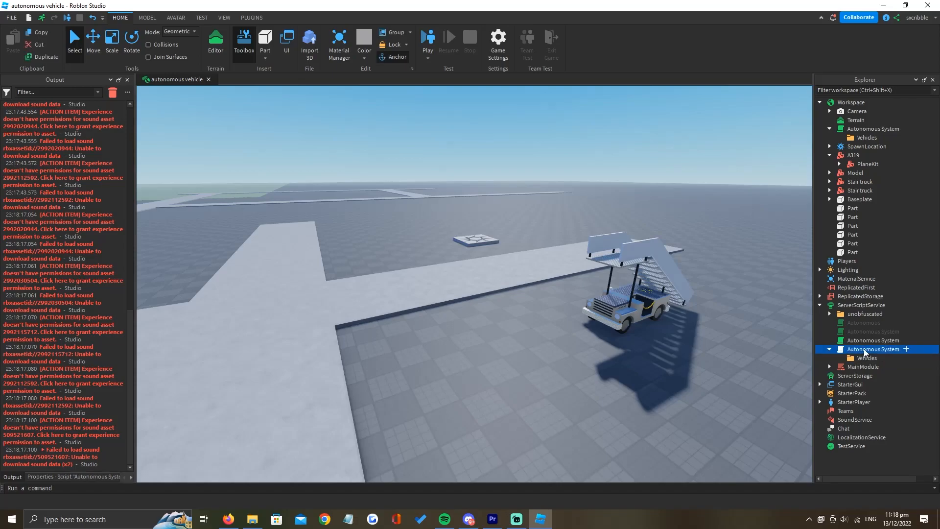
double_click(873, 349)
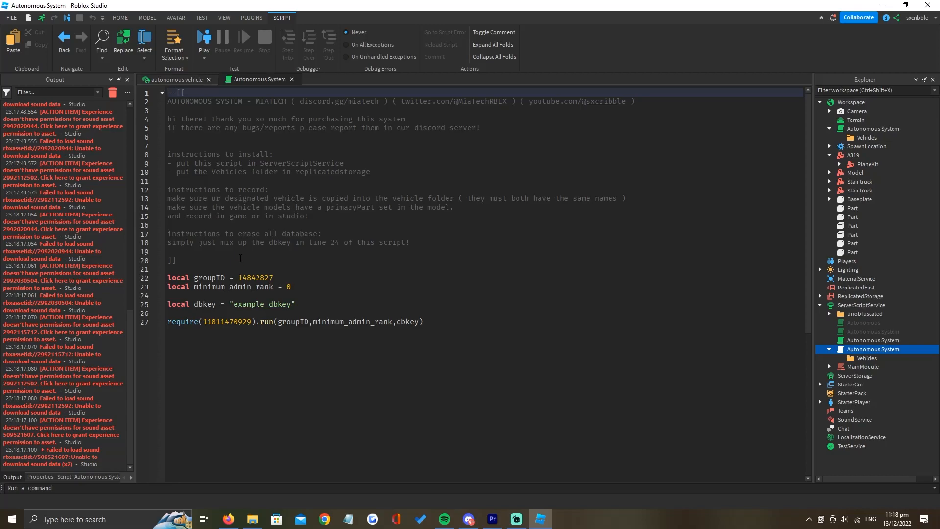
double_click(211, 277)
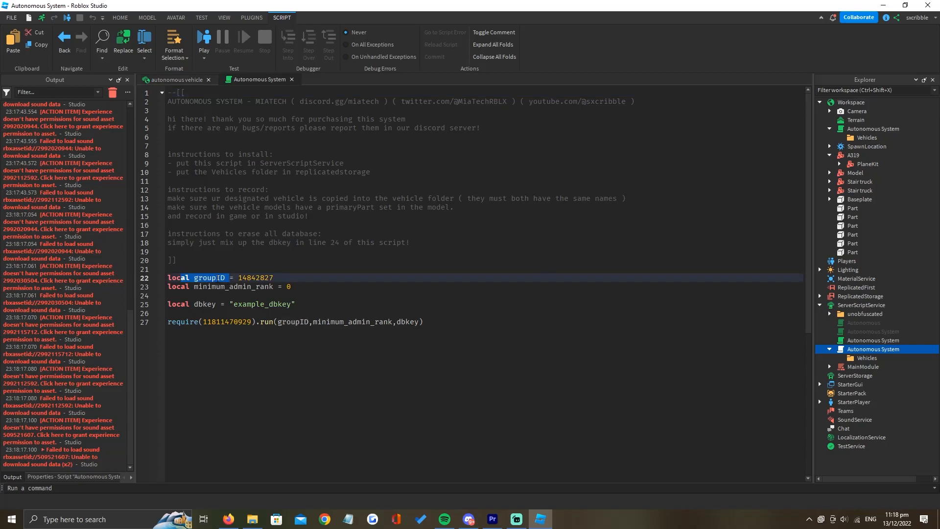
key("alt+tab")
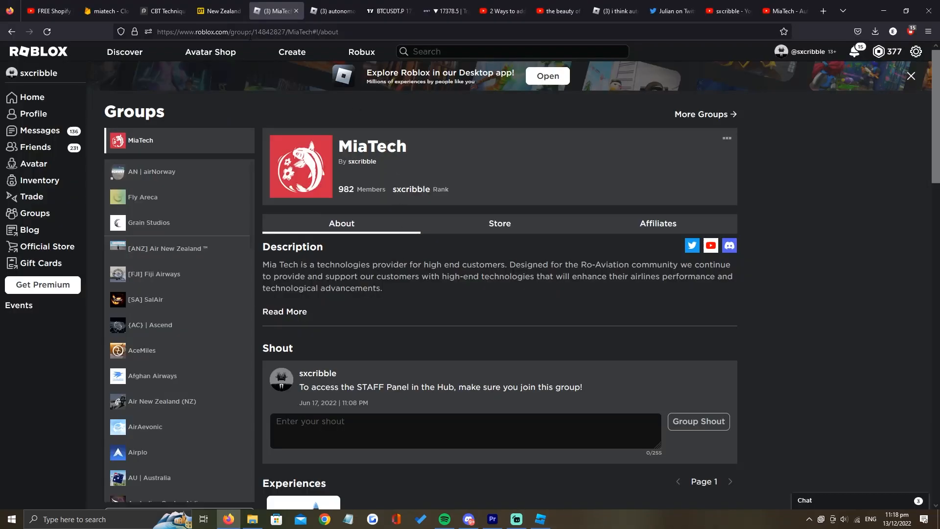
- Check the MiaTech group ID in the page URL and open Configure Group
left_click(264, 32)
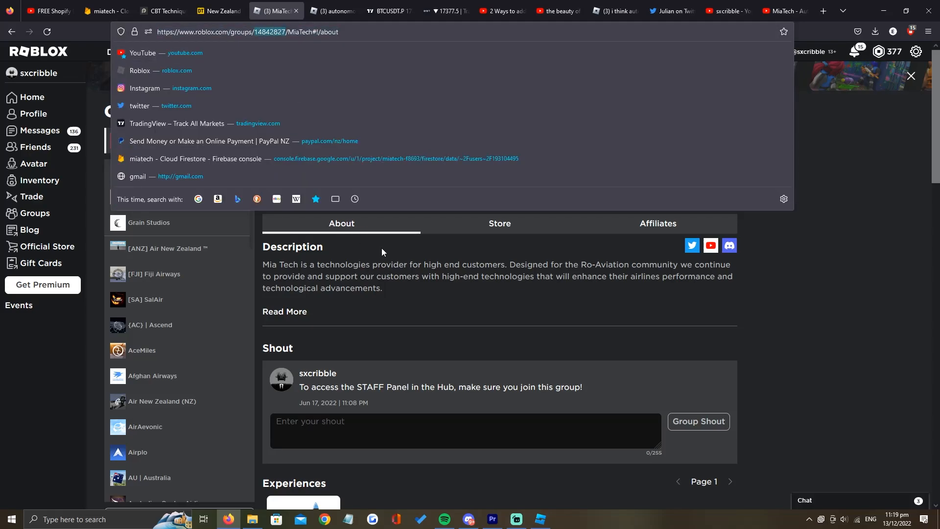
left_click(538, 519)
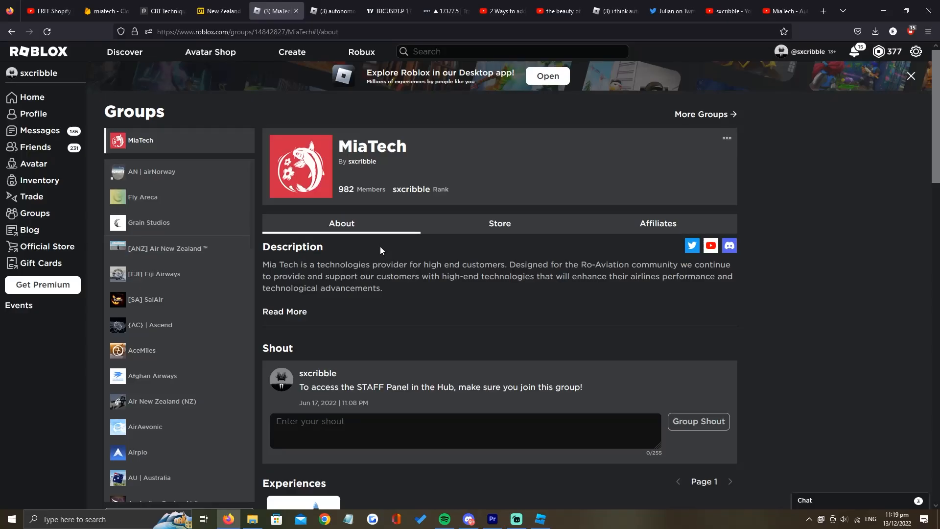
left_click(693, 158)
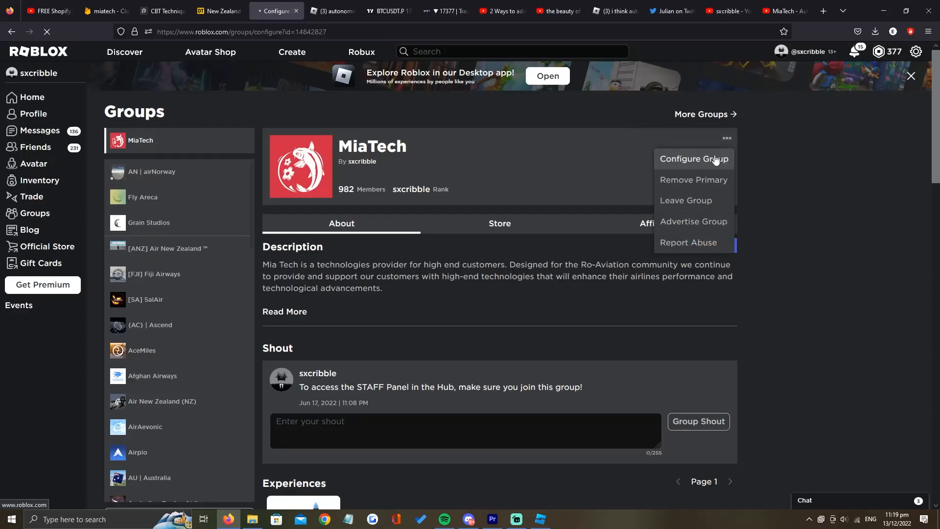
left_click(693, 159)
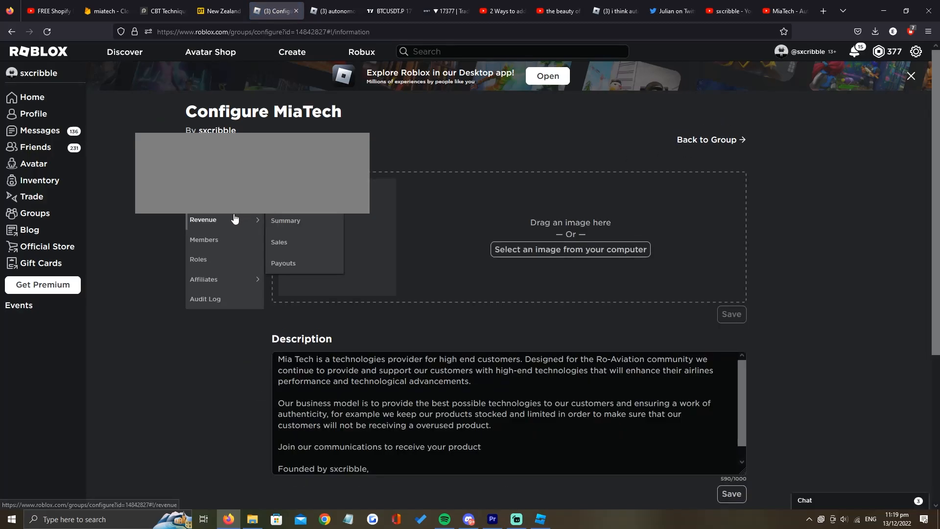
mouse_move(235, 216)
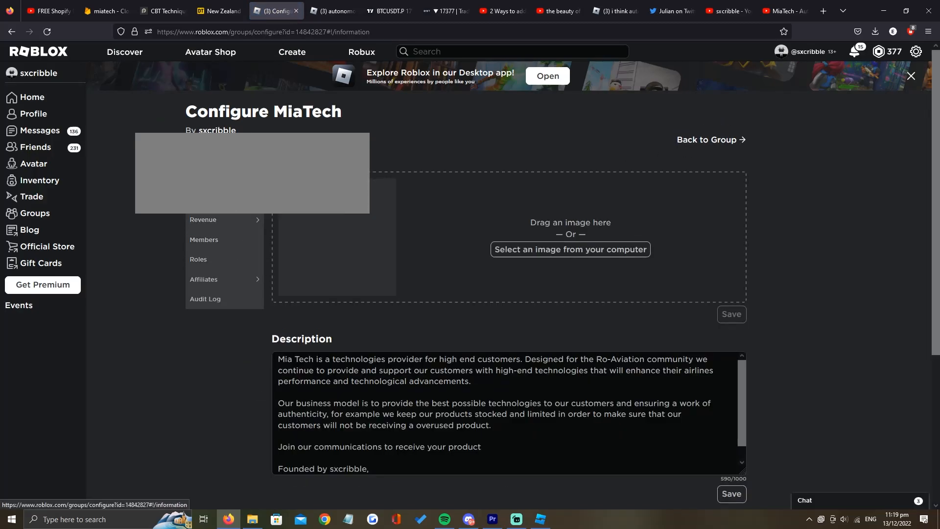
- Under Roles, review the Customers and Support Staff rank numbers
left_click(204, 239)
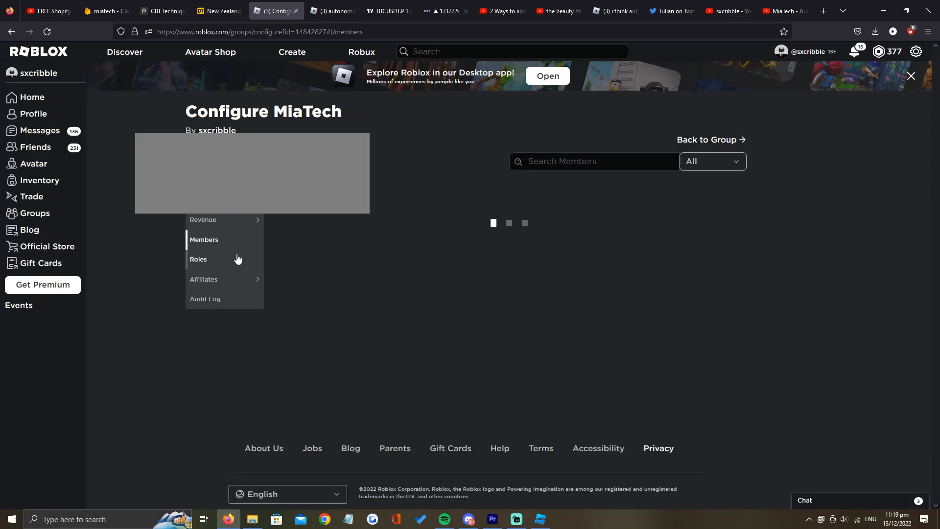
left_click(198, 259)
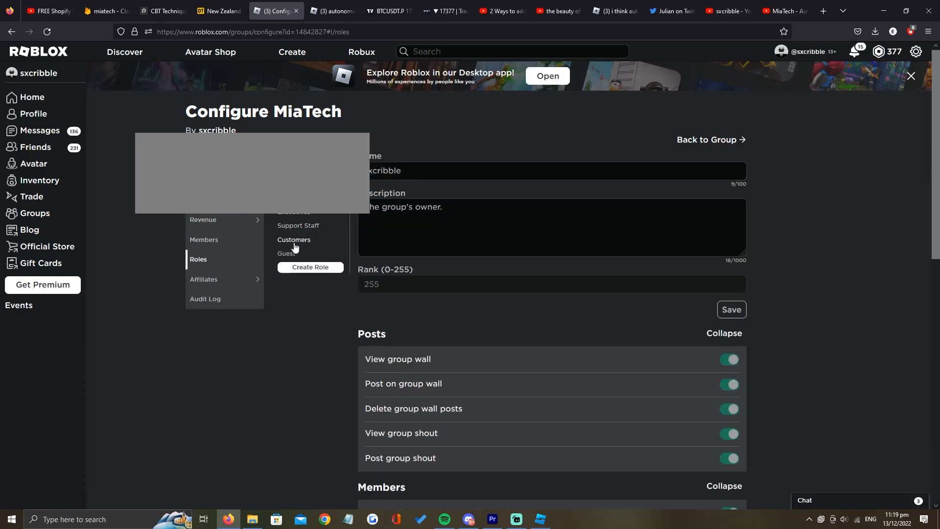
left_click(539, 519)
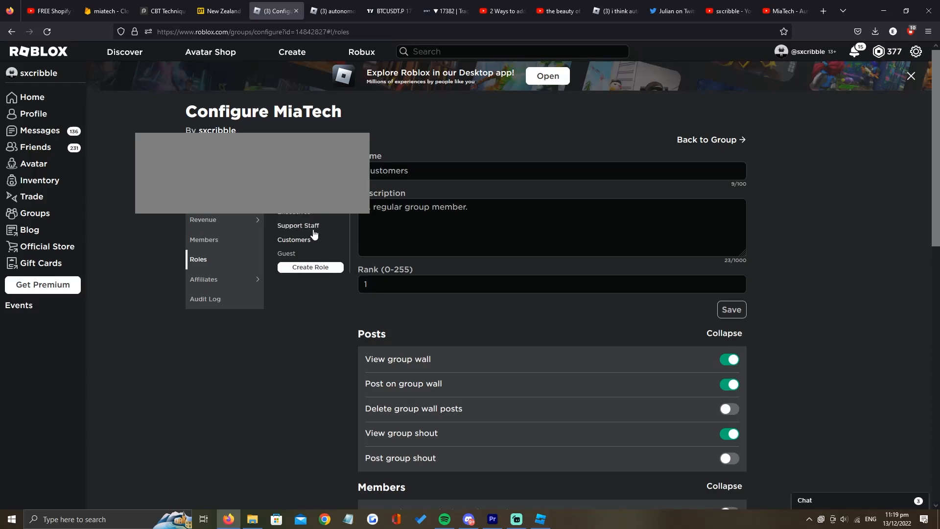
left_click(298, 225)
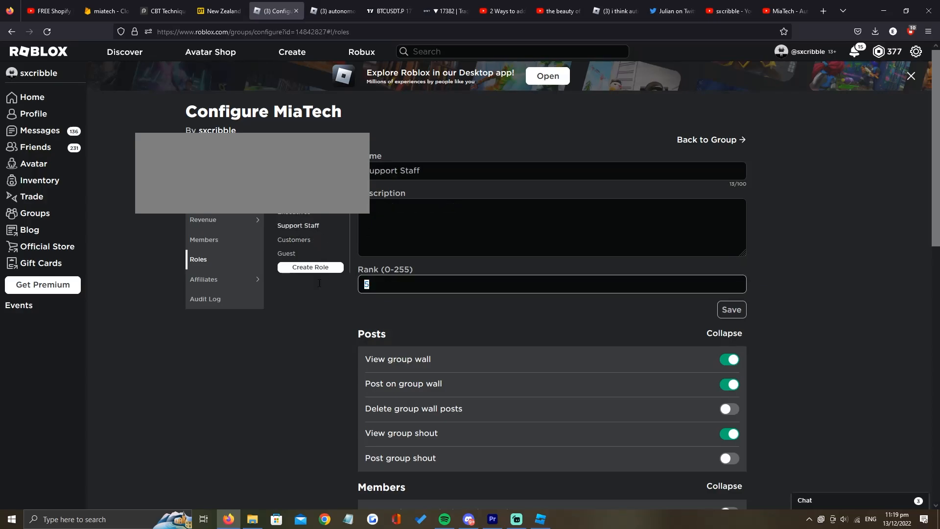
left_click(539, 519)
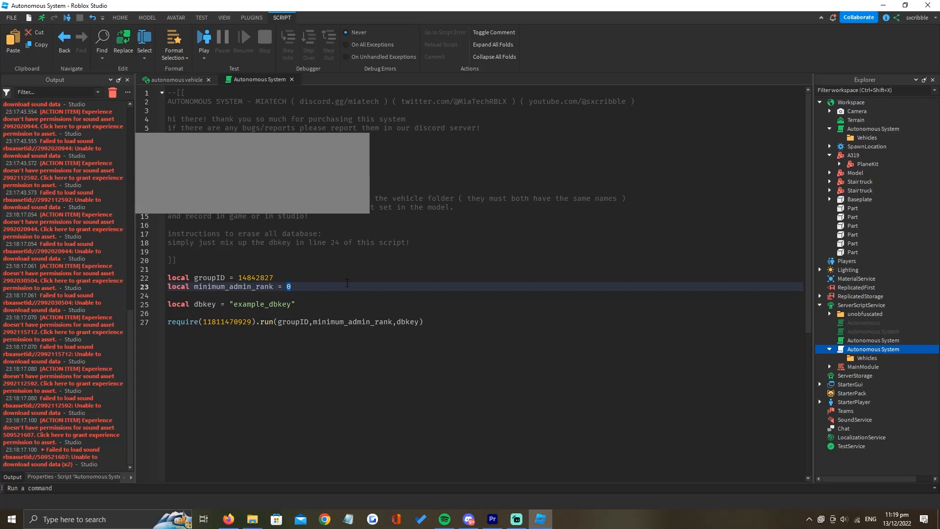
- Set the minimum admin rank to 5 and select the dbkey value
type("5")
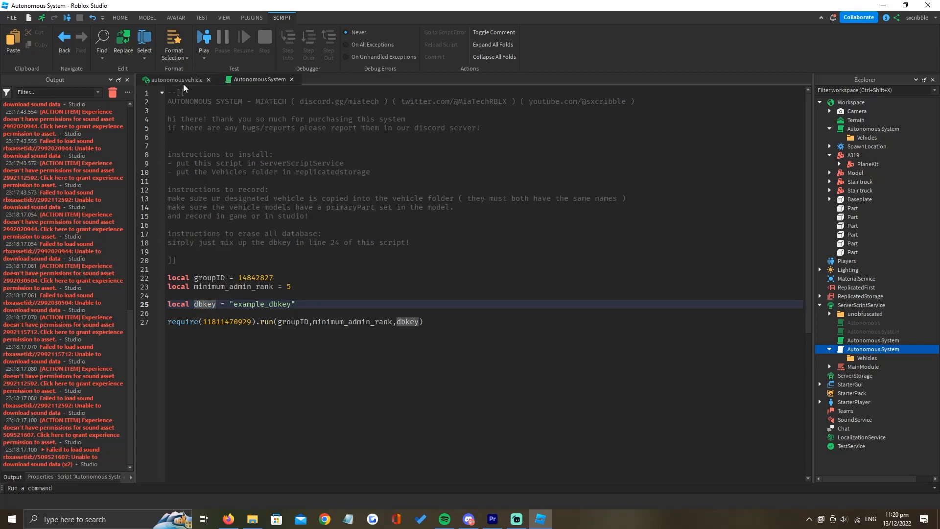
double_click(262, 304)
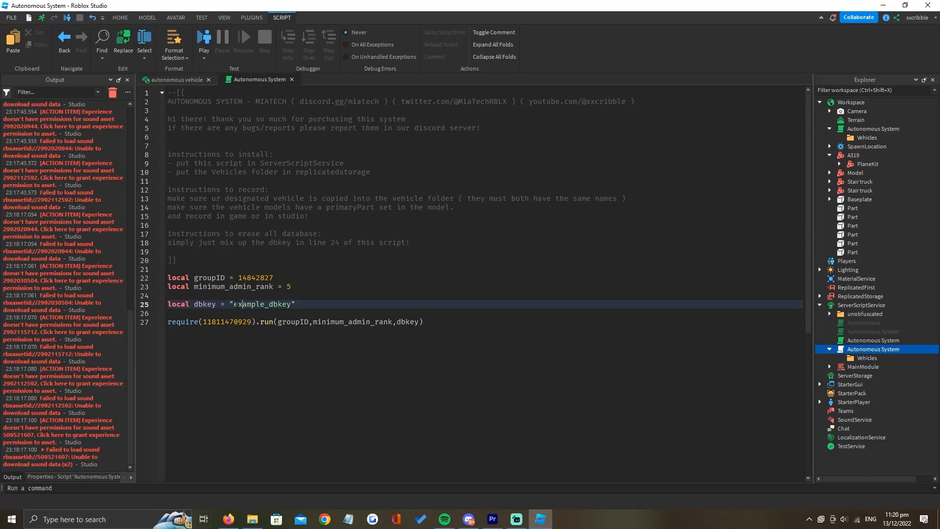
double_click(279, 304)
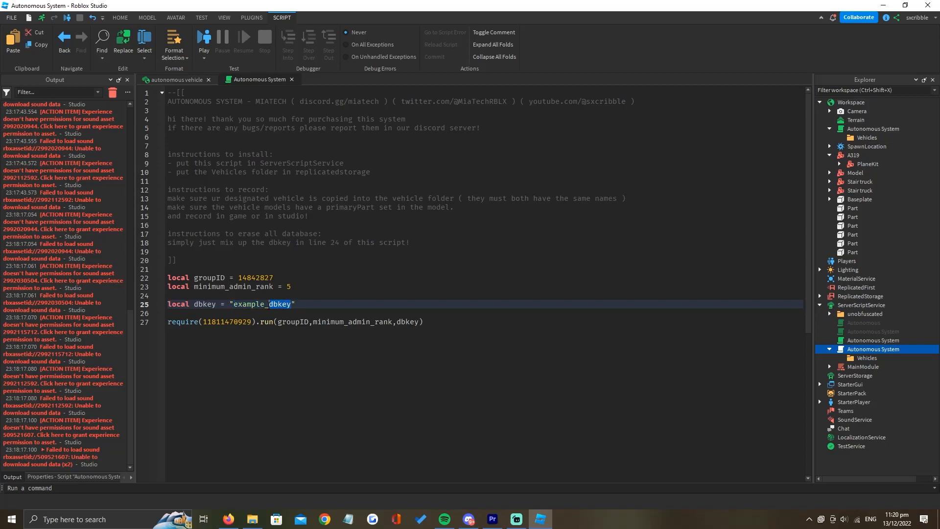
double_click(261, 304)
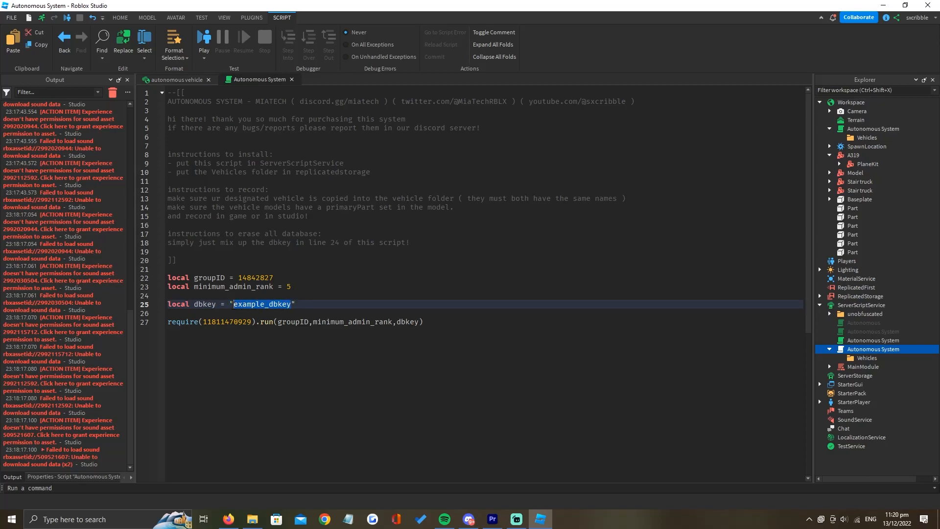
- Keep the dbkey as example_dbkey and return to the autonomous vehicle place
type("jhgjhg")
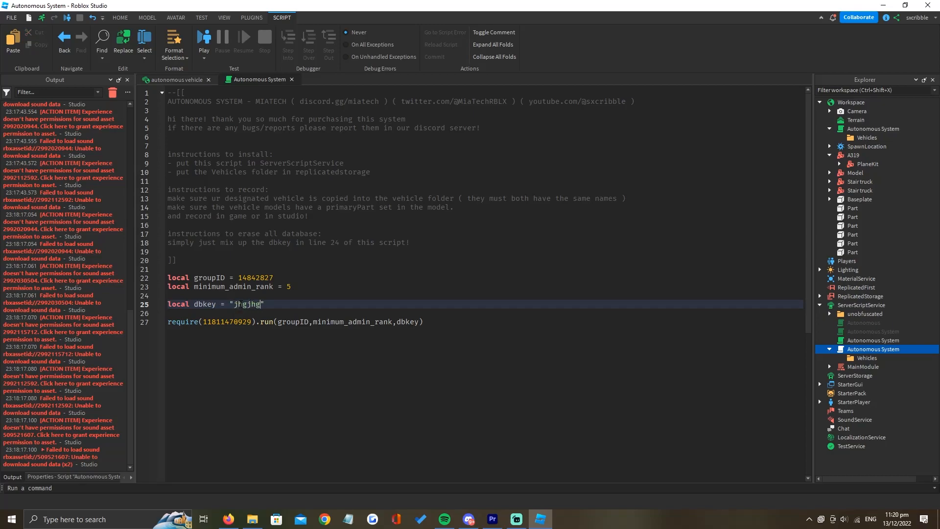
type("example_dbkey")
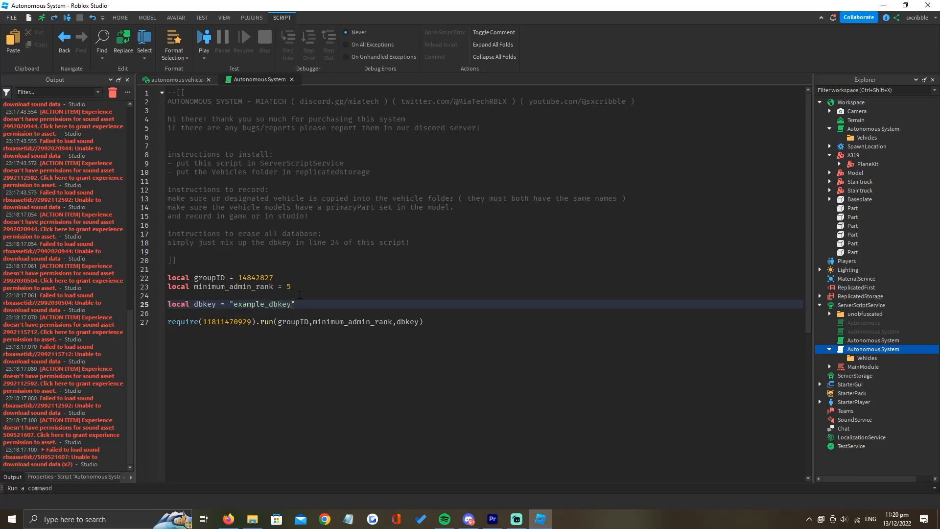
mouse_move(176, 80)
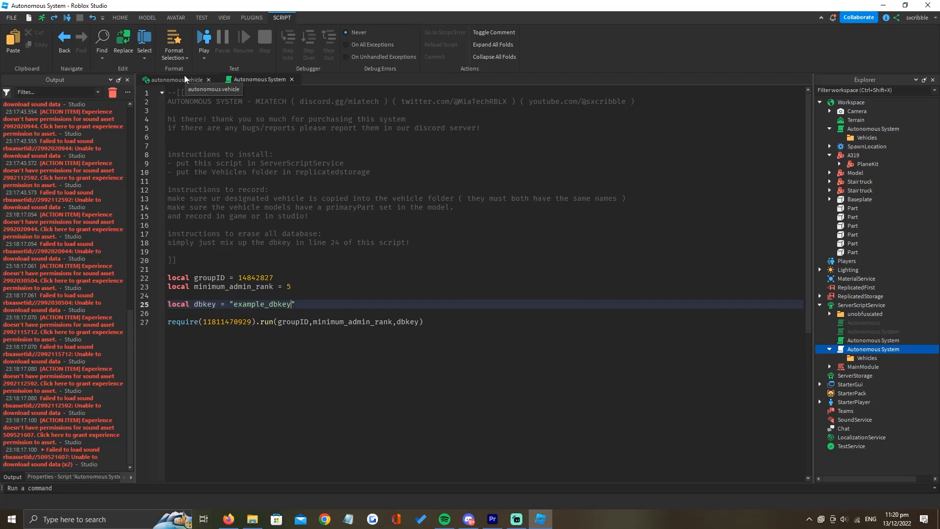
left_click(174, 79)
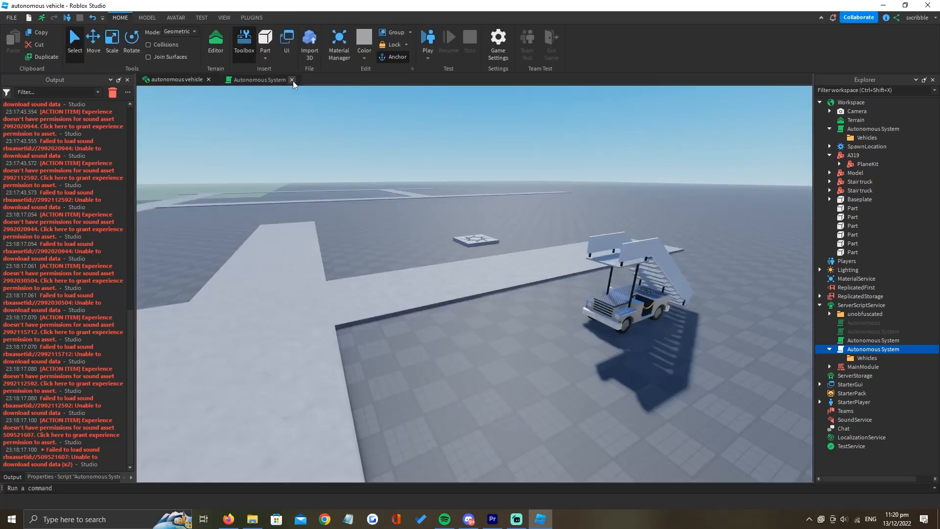
- Close the script and move the Vehicles folder into ReplicatedStorage
left_click(292, 80)
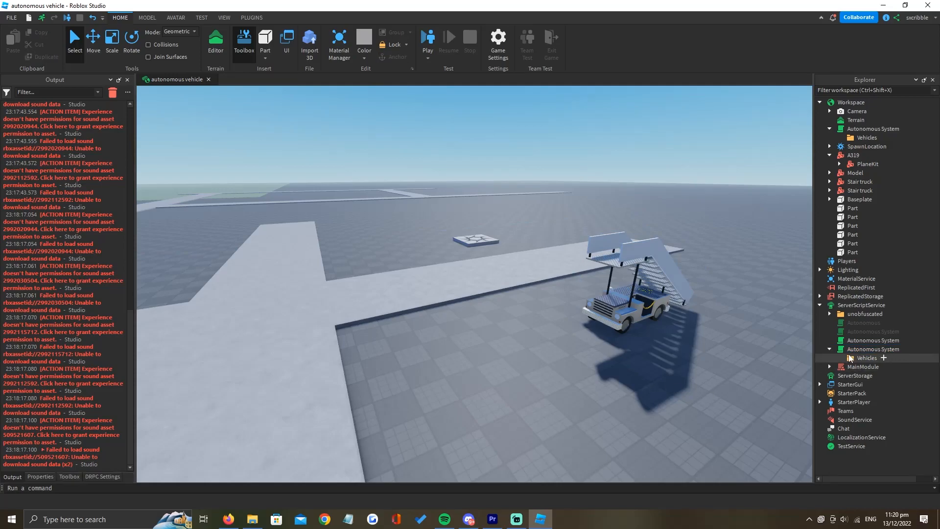
left_click(866, 358)
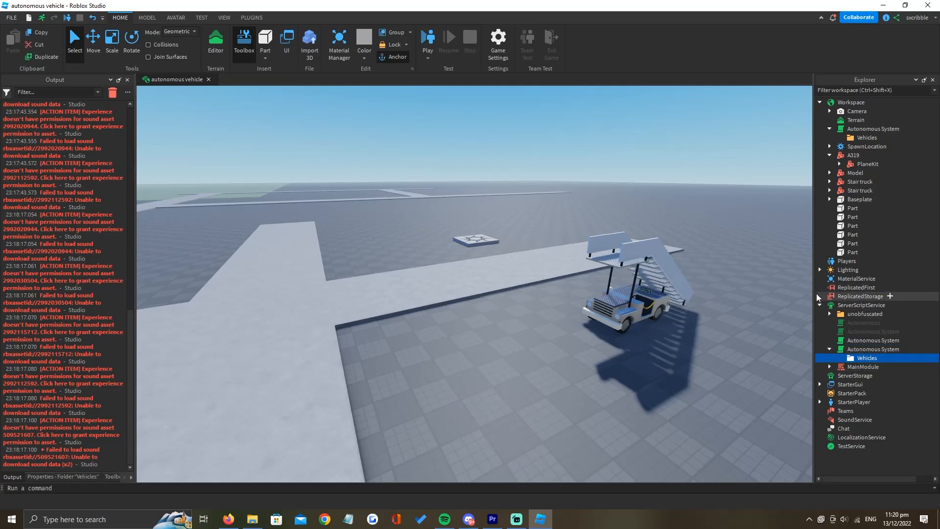
left_click(867, 314)
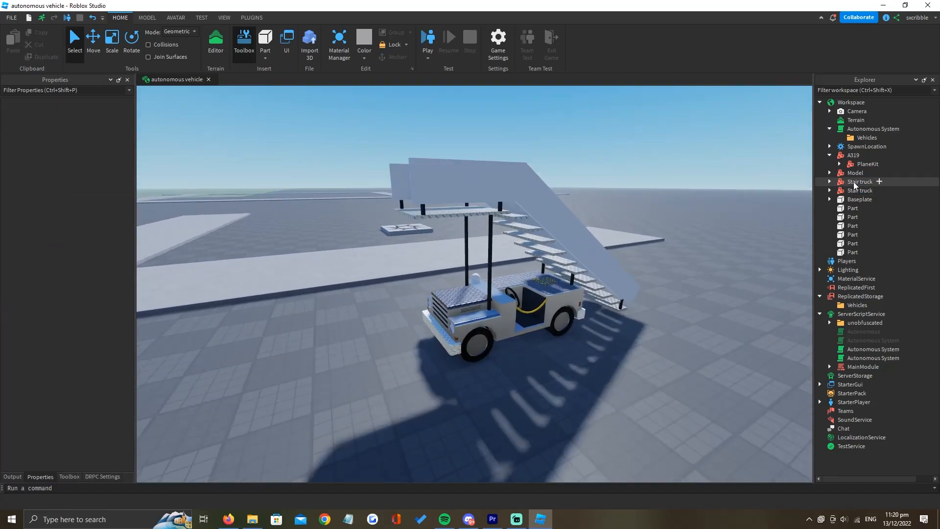
- Copy the Stair truck model from Workspace into the Vehicles folder
left_click(860, 181)
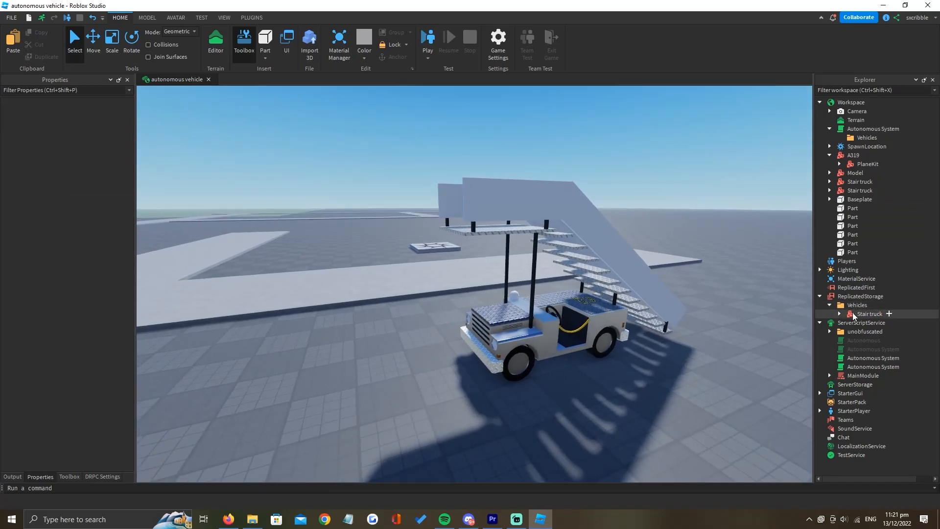
left_click(869, 313)
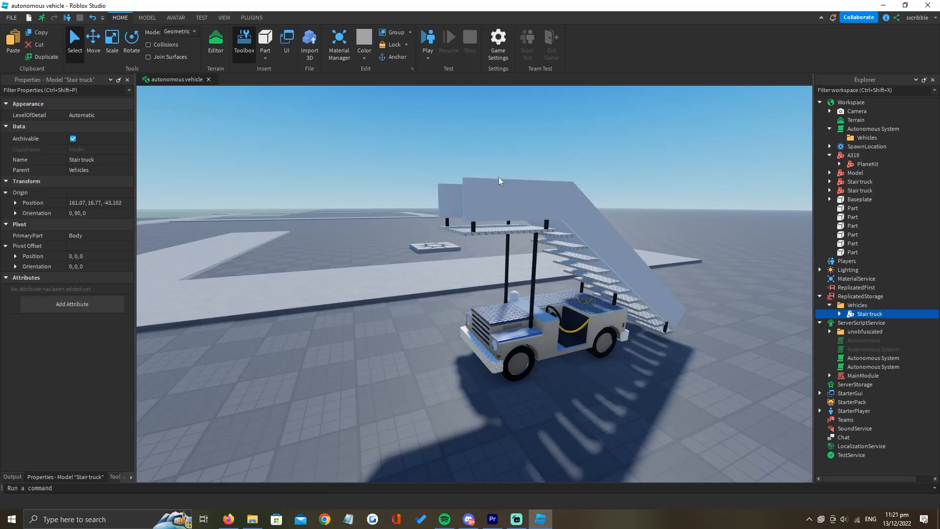
left_click(830, 313)
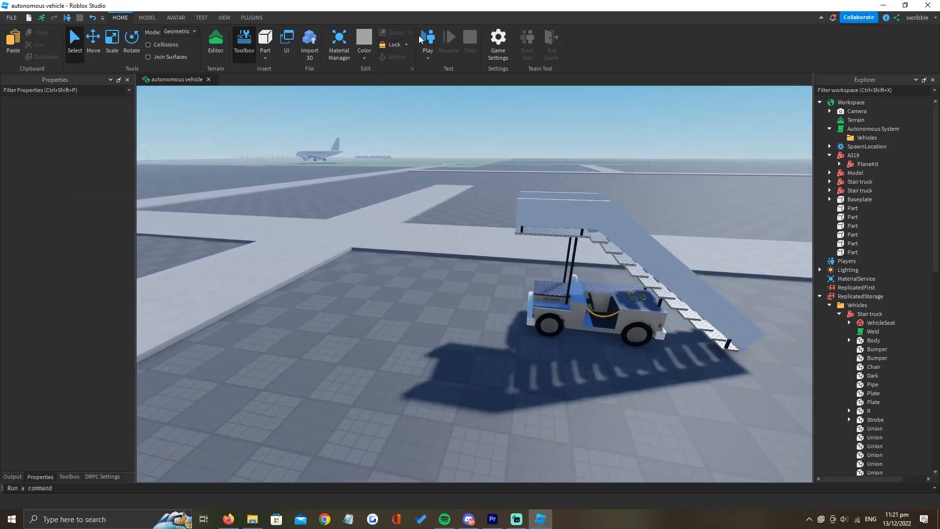
- Play-test with Play Here and pick Stair truck in the Autonomous Presets tab
left_click(427, 40)
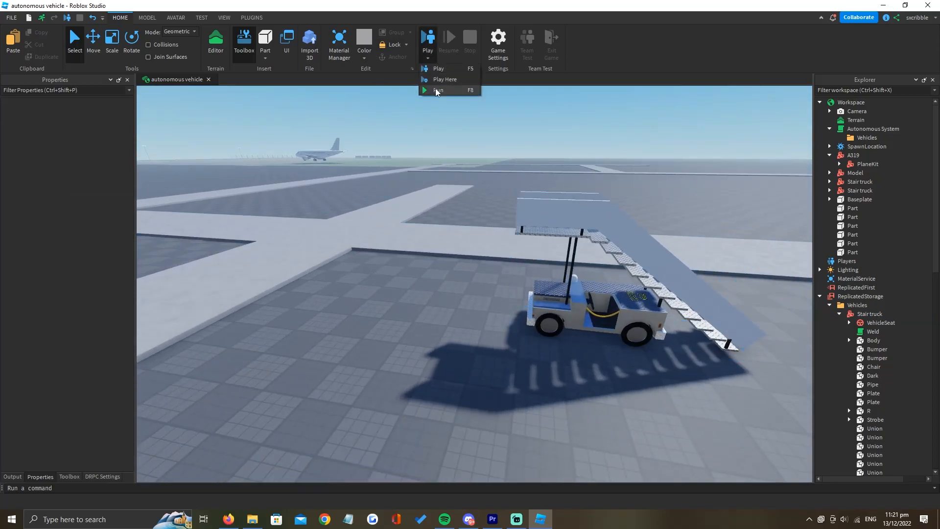
left_click(438, 90)
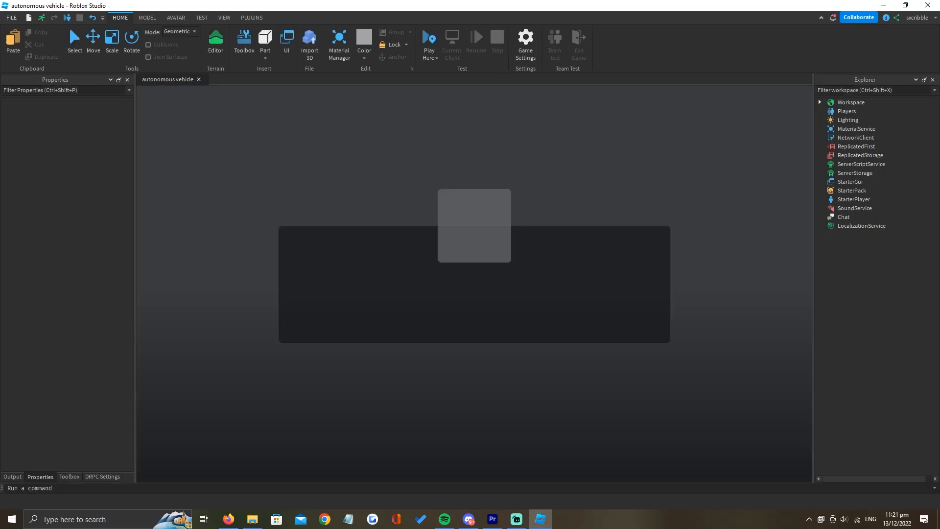
left_click(429, 38)
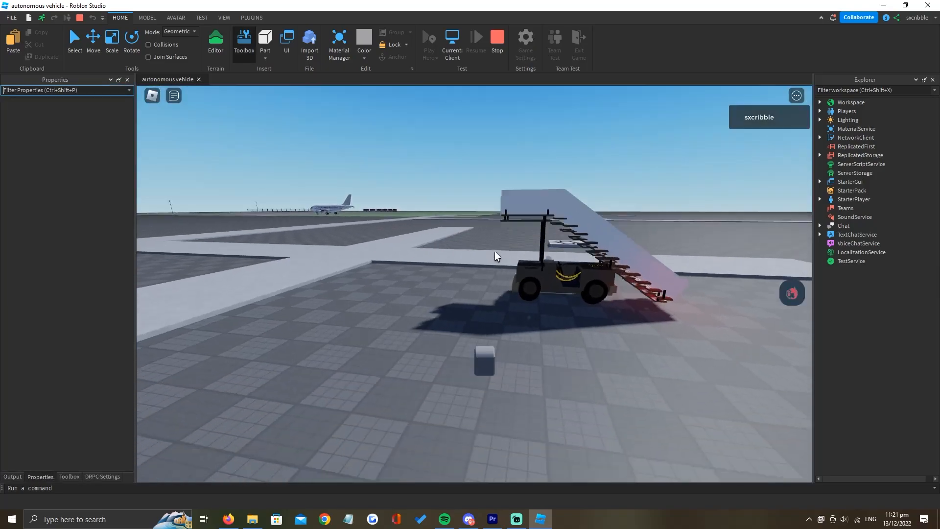
left_click(791, 293)
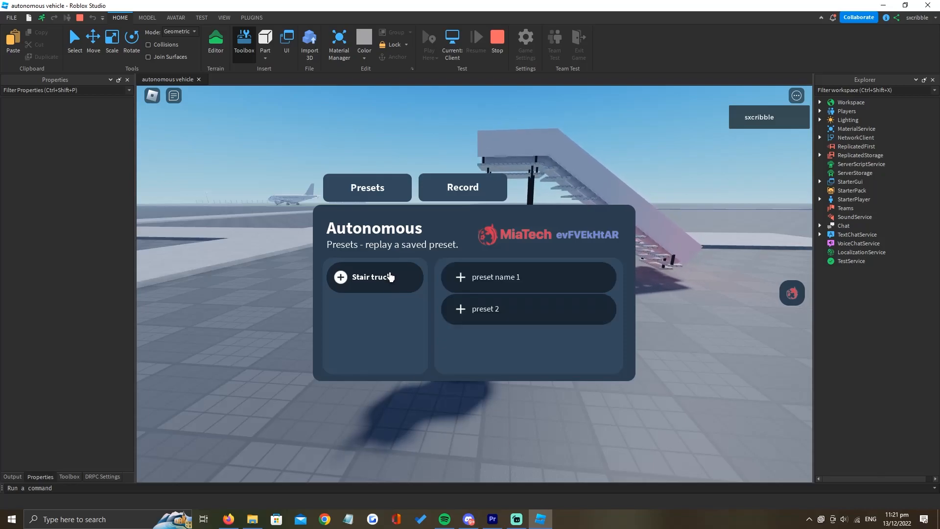
left_click(495, 276)
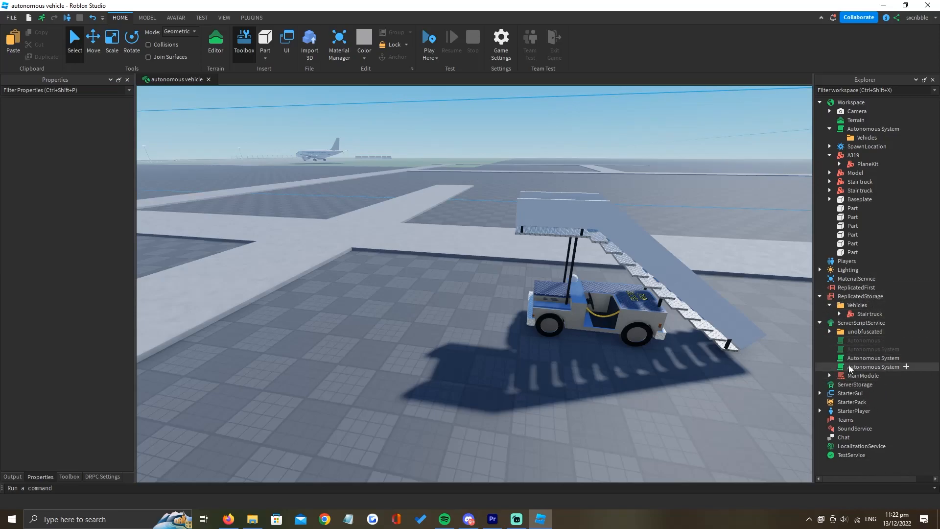
double_click(873, 366)
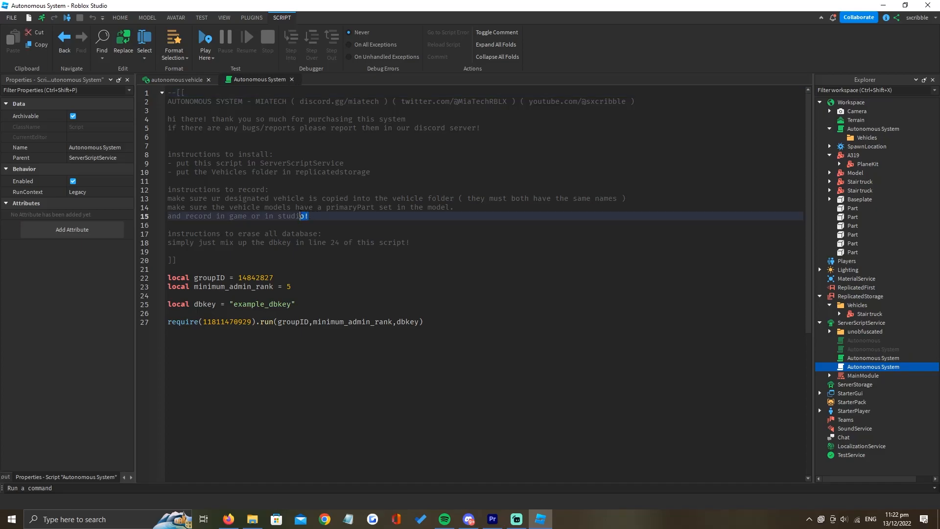
left_click(175, 80)
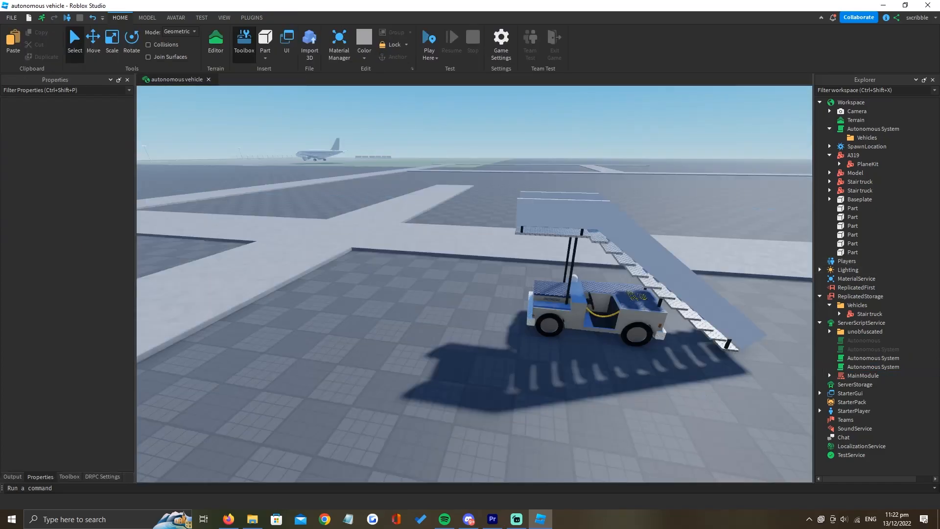